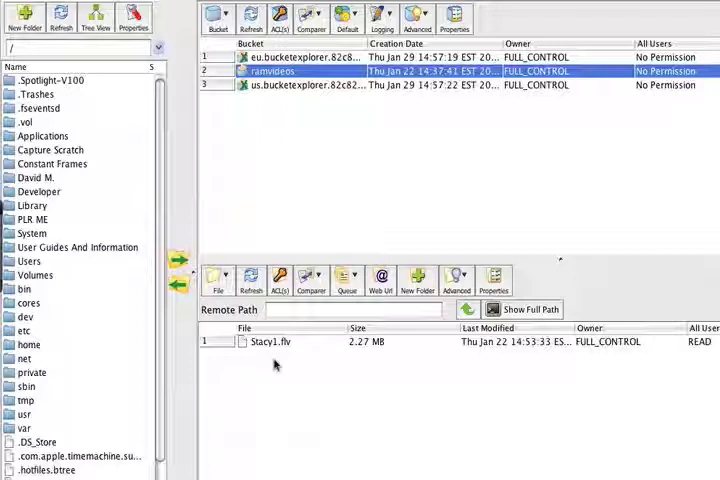
{"action": "mouse_move", "coordinate": [195, 225]}
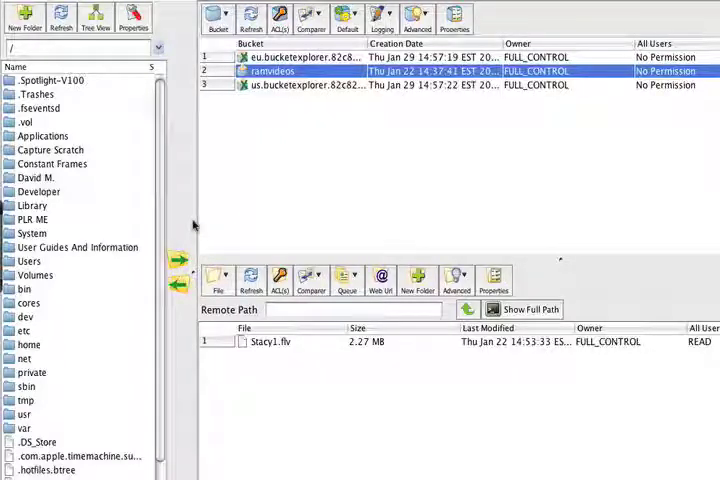
{"action": "mouse_move", "coordinate": [186, 208]}
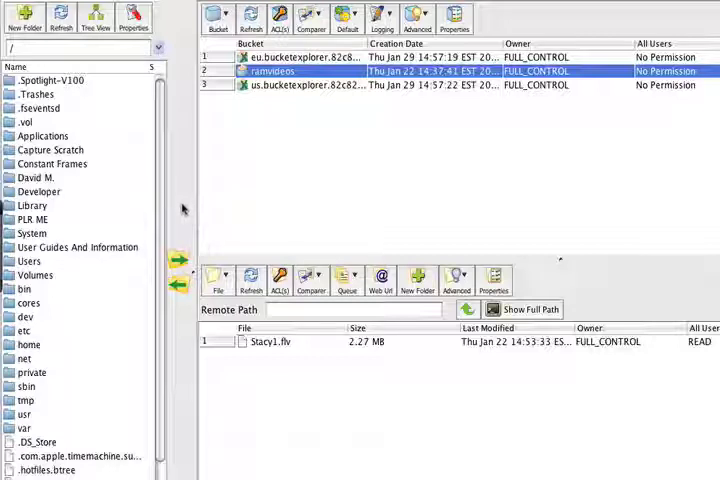
{"action": "mouse_move", "coordinate": [112, 205]}
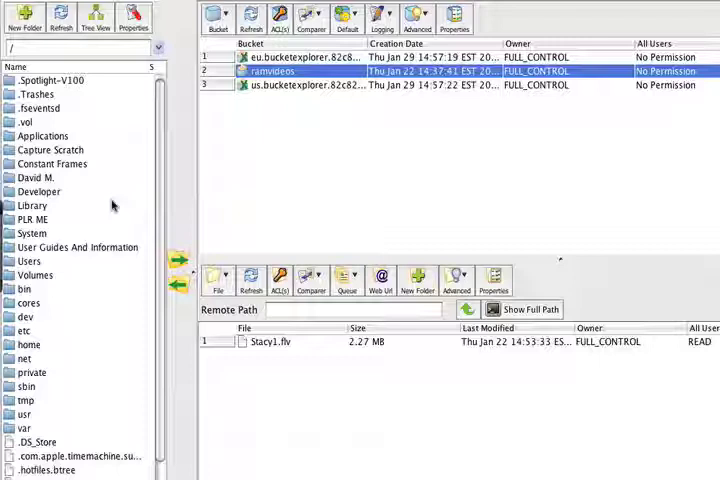
{"action": "mouse_move", "coordinate": [324, 155]}
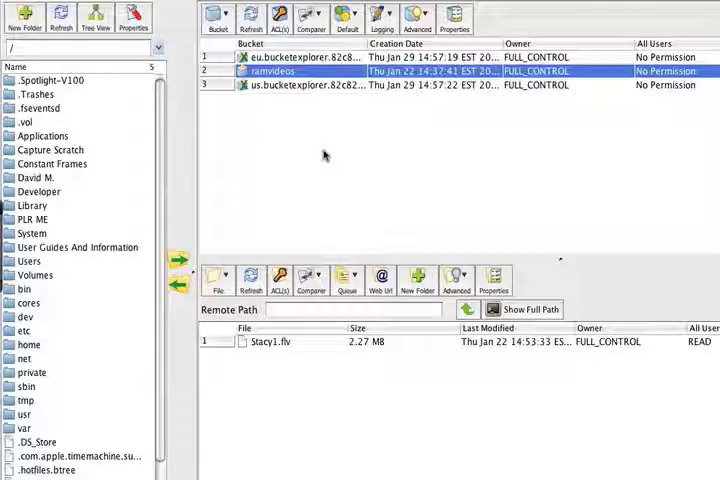
{"action": "mouse_move", "coordinate": [360, 146]}
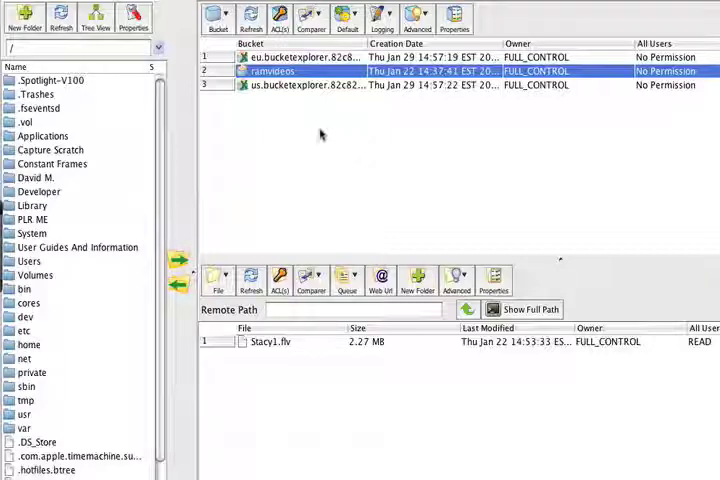
{"action": "mouse_move", "coordinate": [307, 149]}
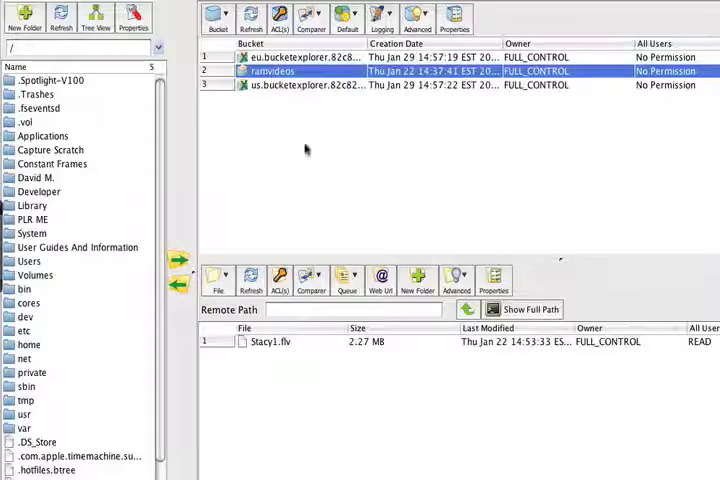
{"action": "mouse_move", "coordinate": [345, 383]}
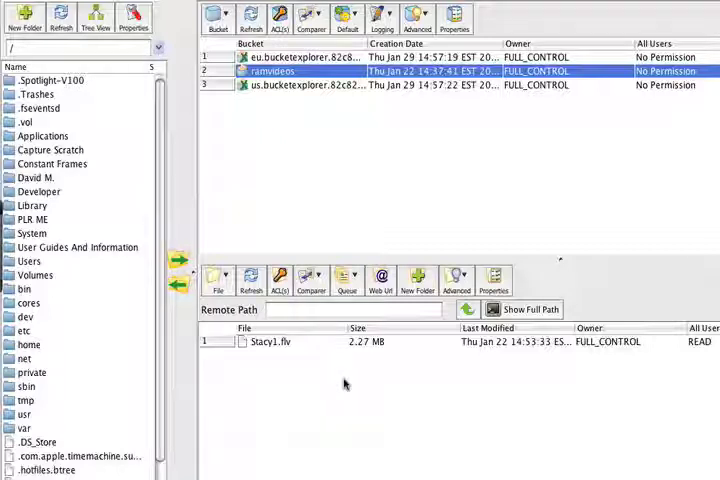
{"action": "mouse_move", "coordinate": [338, 387]}
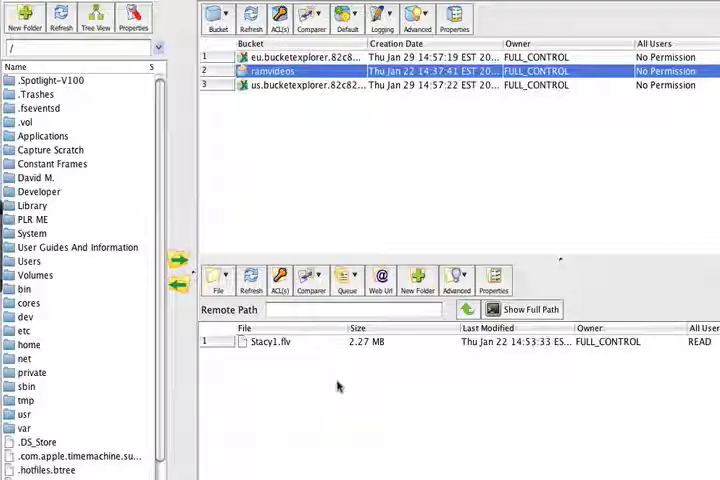
{"action": "mouse_move", "coordinate": [302, 370]}
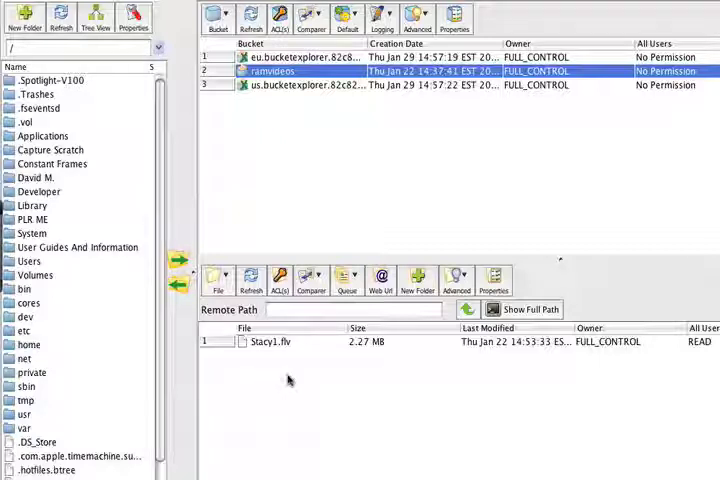
{"action": "mouse_move", "coordinate": [280, 360]}
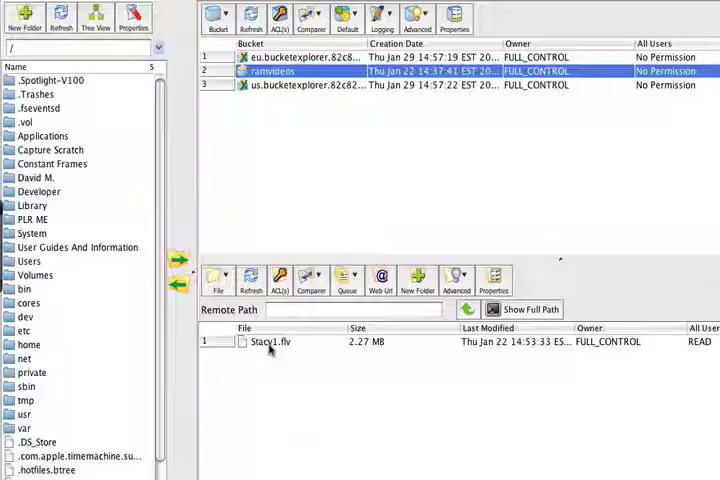
Step: Open Stacy1.flv's context menu and choose Generate Web URL
{"action": "right_click", "coordinate": [270, 343]}
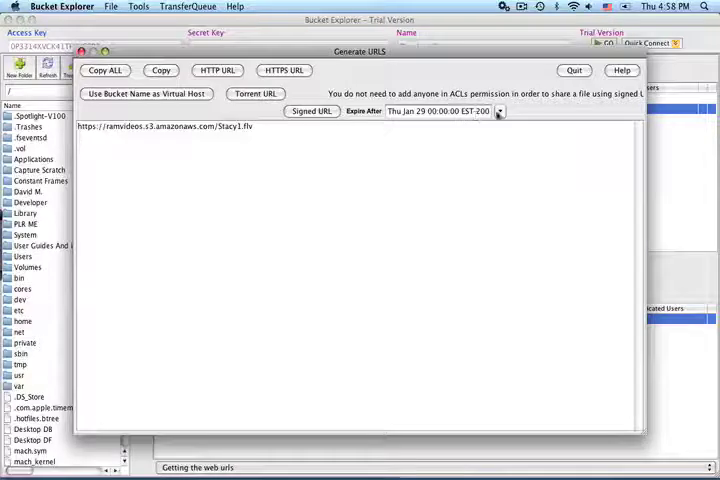
Step: Set the Stacy1.flv link to expire on 30 January 2009 and generate the signed URL
{"action": "left_click", "coordinate": [499, 111]}
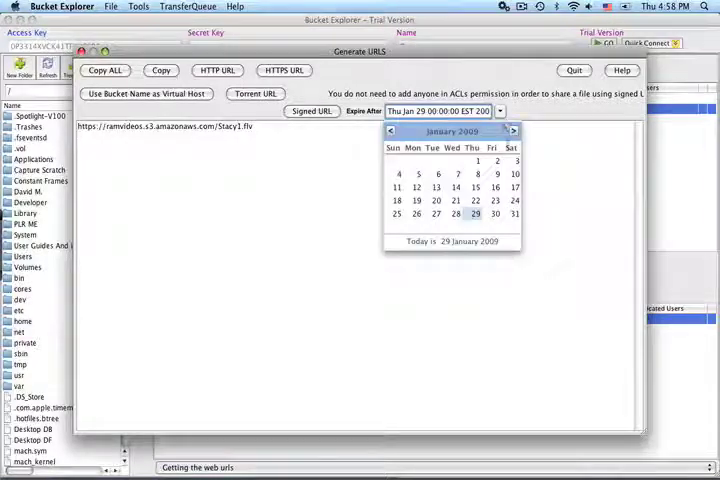
{"action": "left_click", "coordinate": [496, 214]}
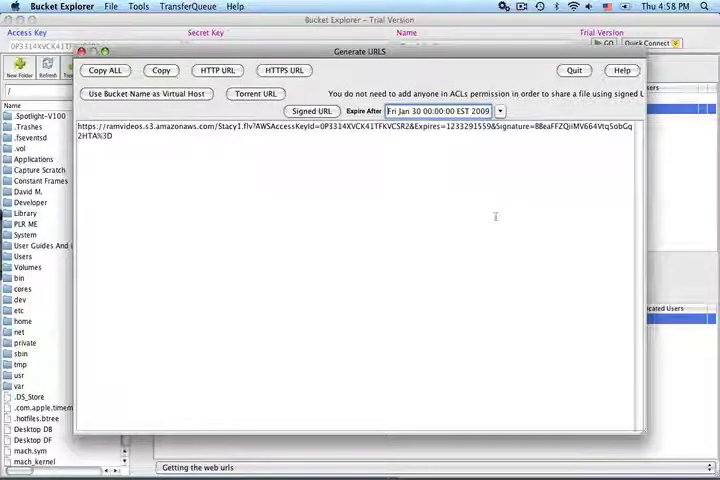
{"action": "mouse_move", "coordinate": [447, 197]}
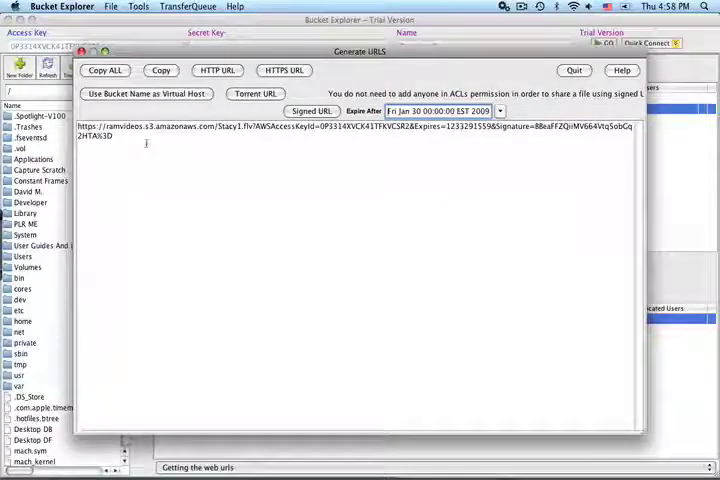
{"action": "left_click", "coordinate": [573, 70]}
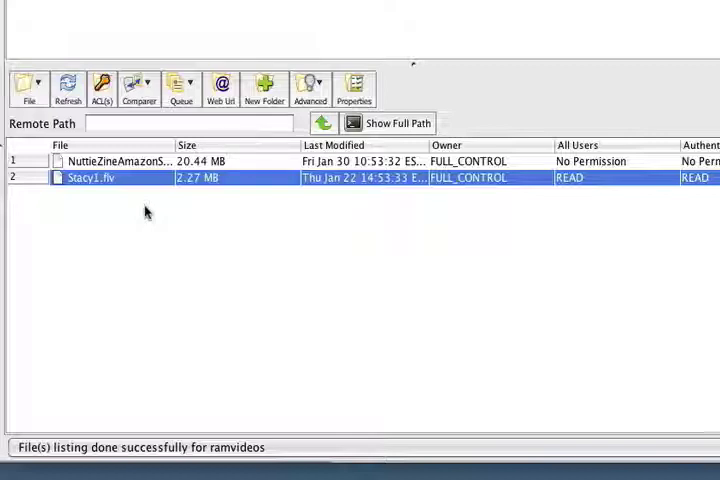
{"action": "mouse_move", "coordinate": [138, 208]}
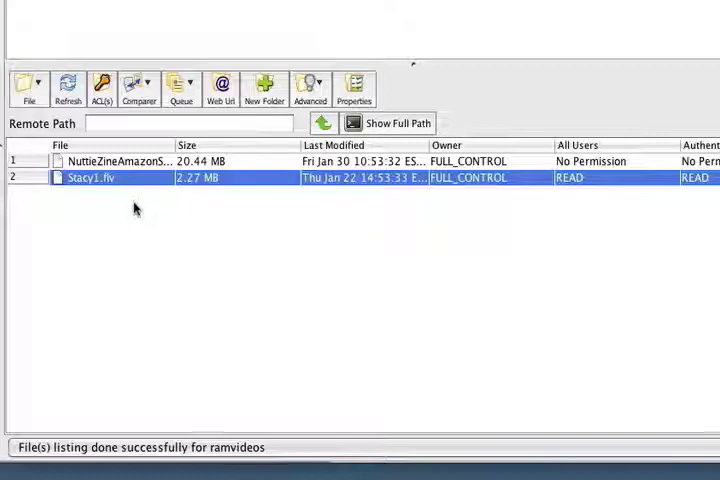
{"action": "mouse_move", "coordinate": [122, 209]}
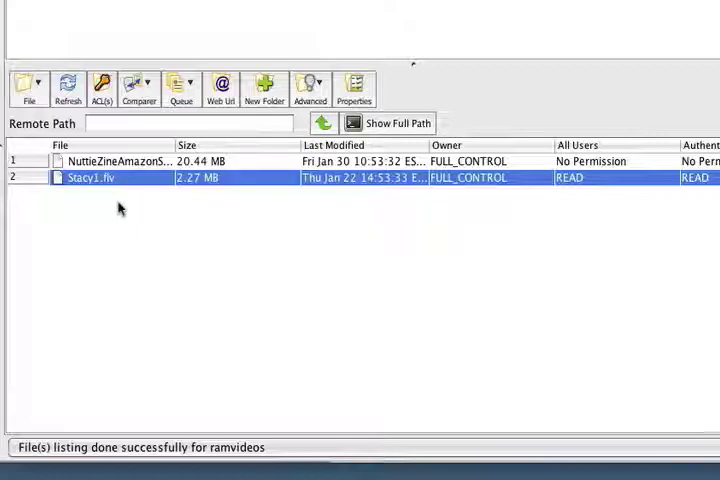
{"action": "mouse_move", "coordinate": [105, 205]}
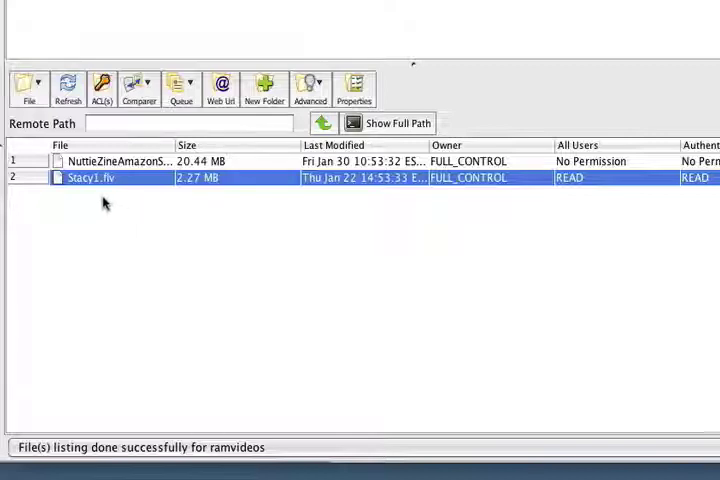
{"action": "mouse_move", "coordinate": [97, 198]}
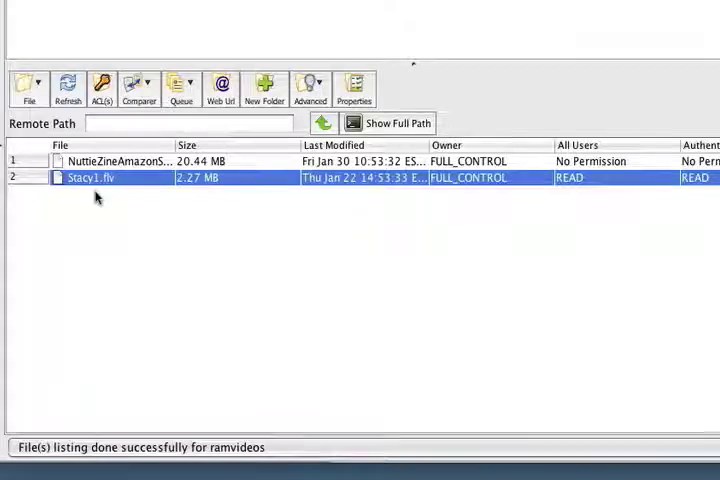
{"action": "mouse_move", "coordinate": [108, 210]}
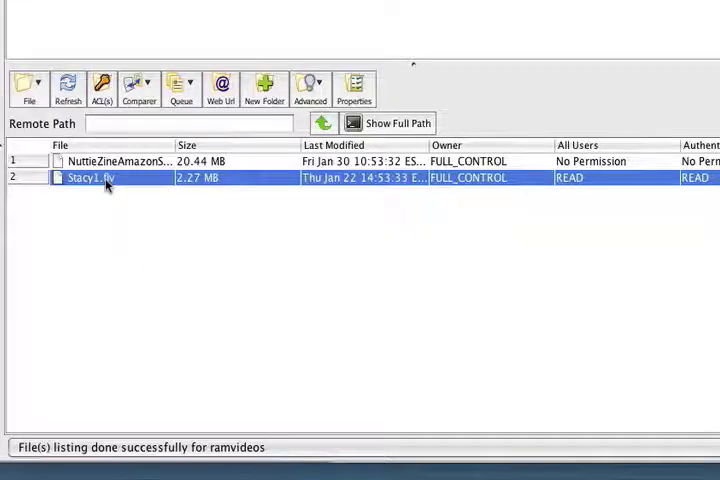
Step: Show Stacy1.flv's context menu with its Delete File and Copy, Move & Rename submenus
{"action": "right_click", "coordinate": [90, 177]}
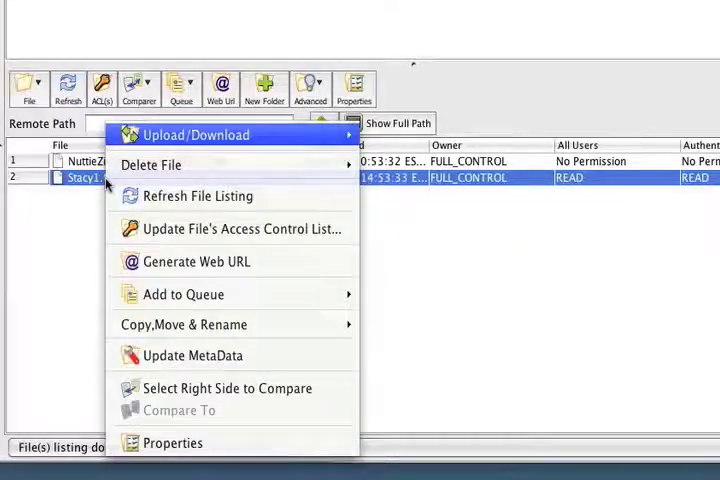
{"action": "mouse_move", "coordinate": [150, 164]}
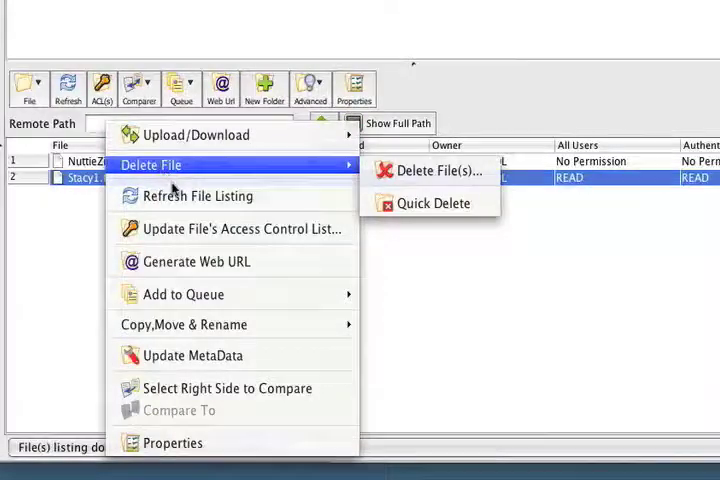
{"action": "mouse_move", "coordinate": [183, 324]}
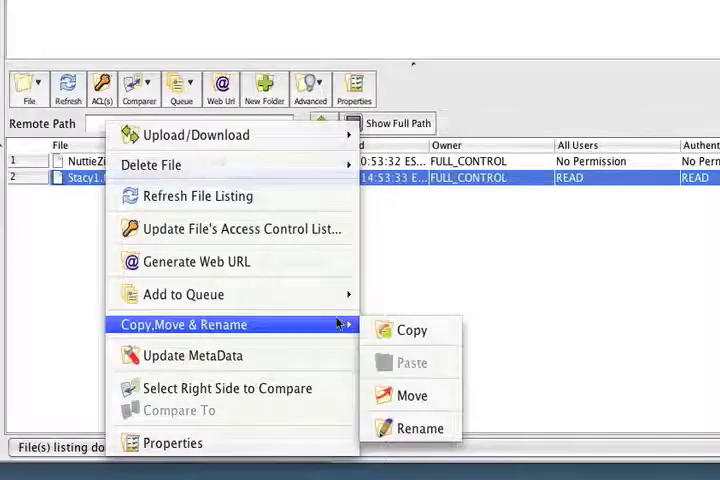
{"action": "mouse_move", "coordinate": [410, 395]}
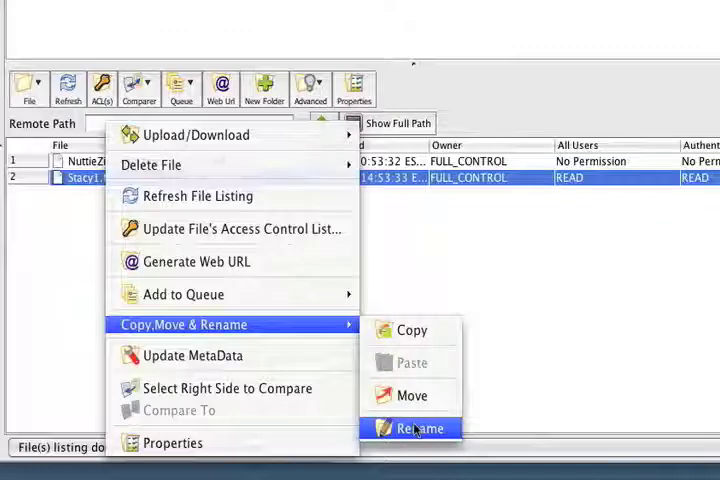
{"action": "mouse_move", "coordinate": [470, 390]}
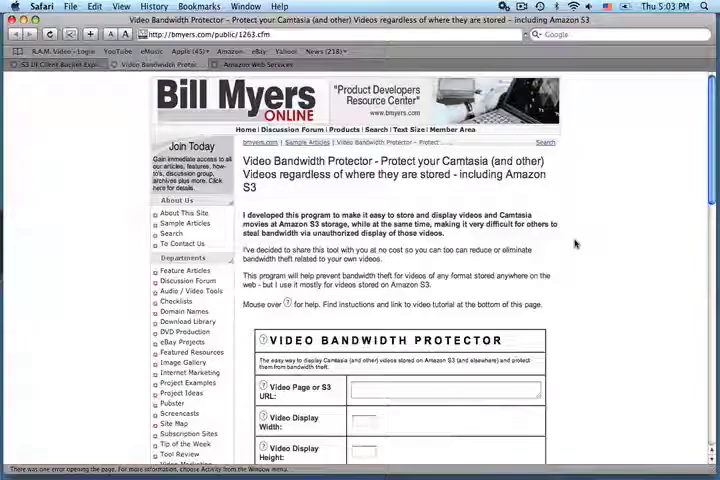
Step: Scroll down the Bill Myers Video Bandwidth Protector page to its S3 URL form
{"action": "scroll", "scroll_direction": "down", "scroll_amount": 3}
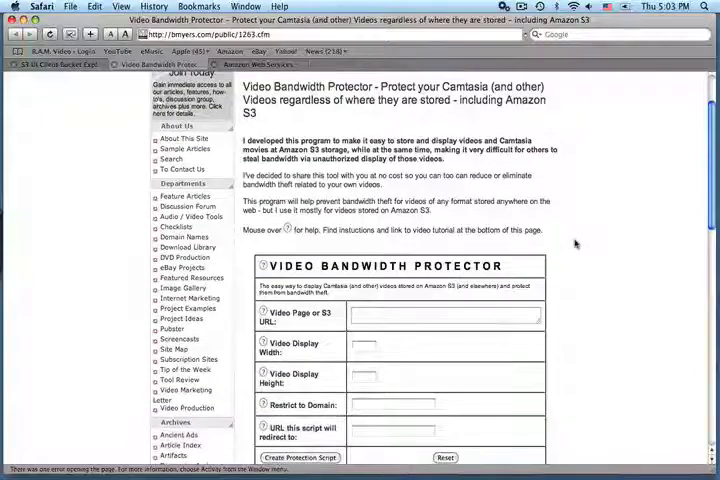
{"action": "scroll", "scroll_direction": "down", "scroll_amount": 3}
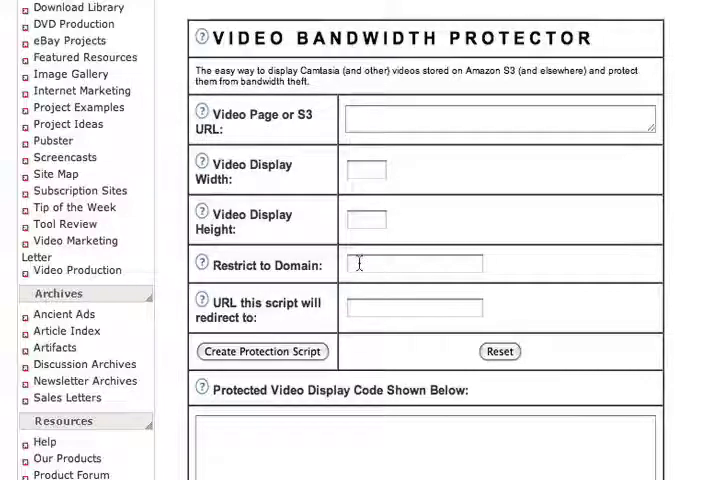
{"action": "mouse_move", "coordinate": [368, 353]}
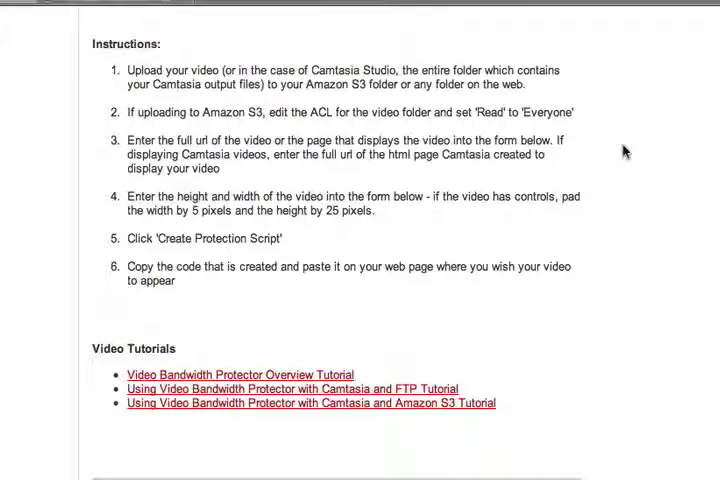
{"action": "mouse_move", "coordinate": [614, 151]}
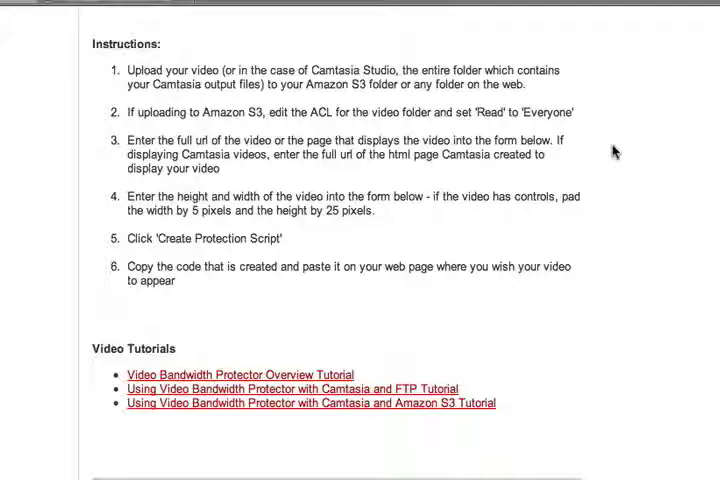